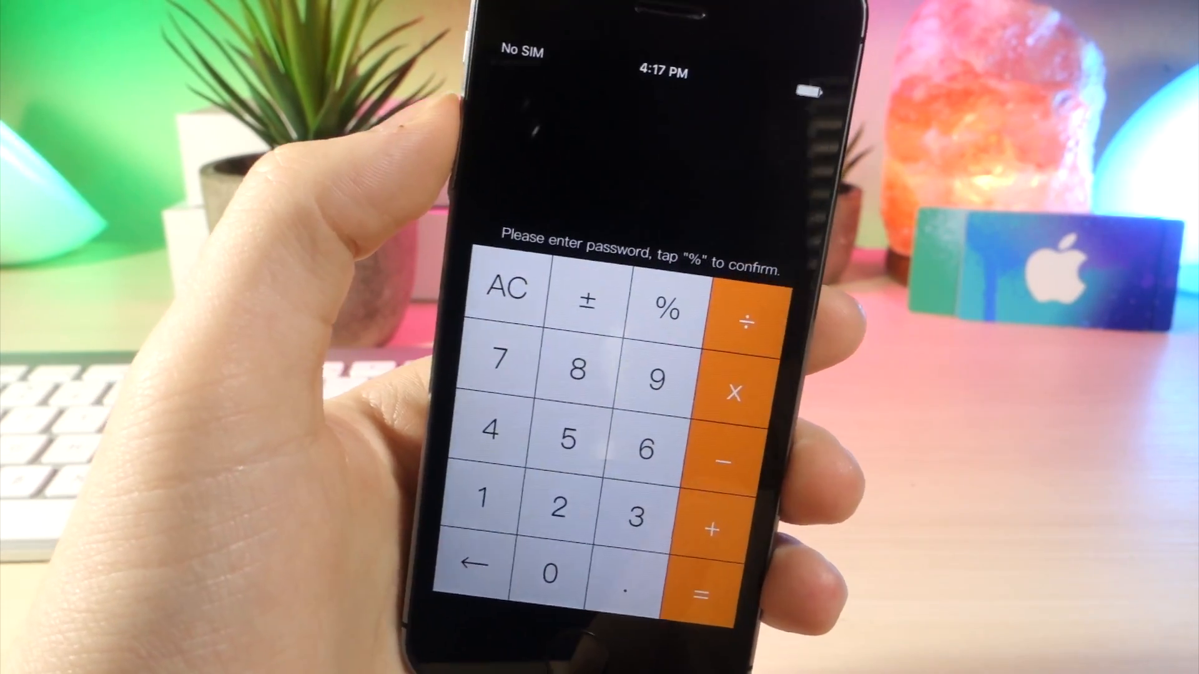
# Create a numeric vault passcode, confirm it with %, and re-enter its digits on the keypad
pyautogui.click(493, 496)
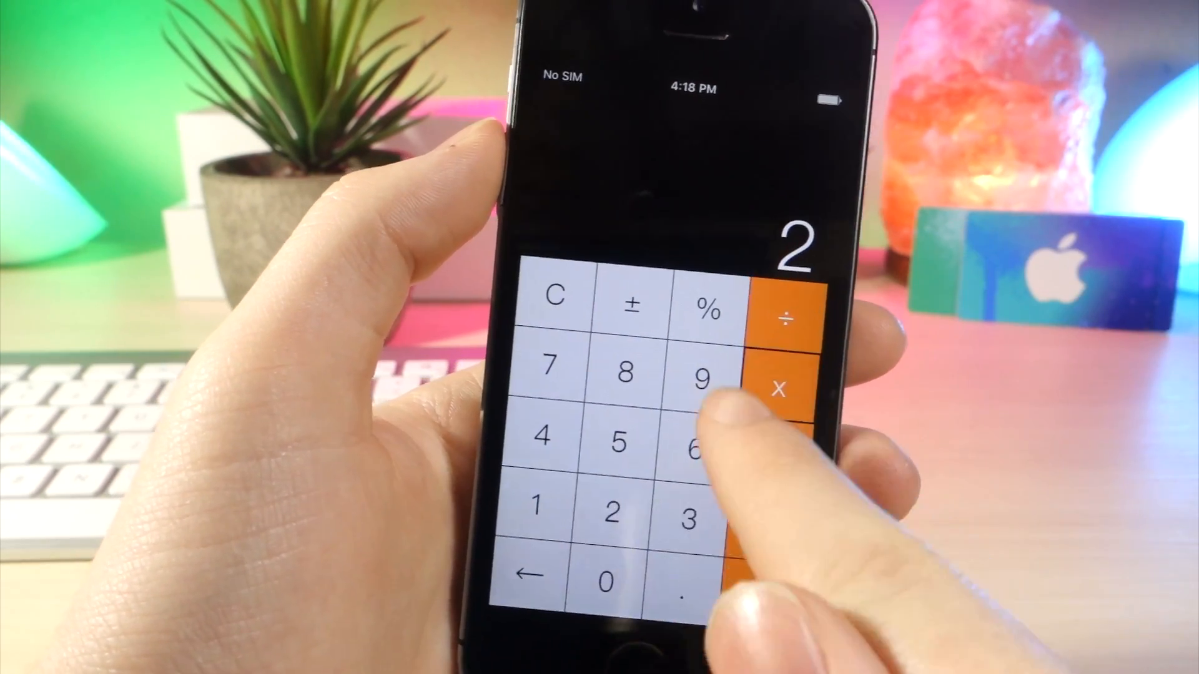
pyautogui.click(555, 298)
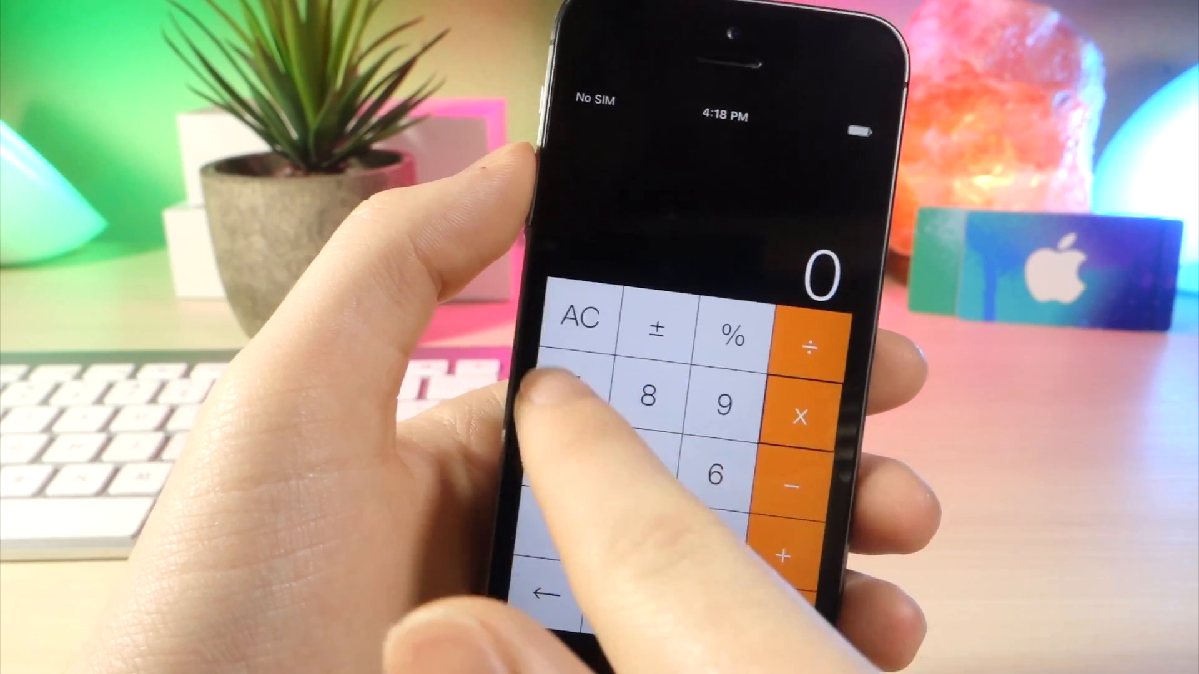
pyautogui.click(728, 397)
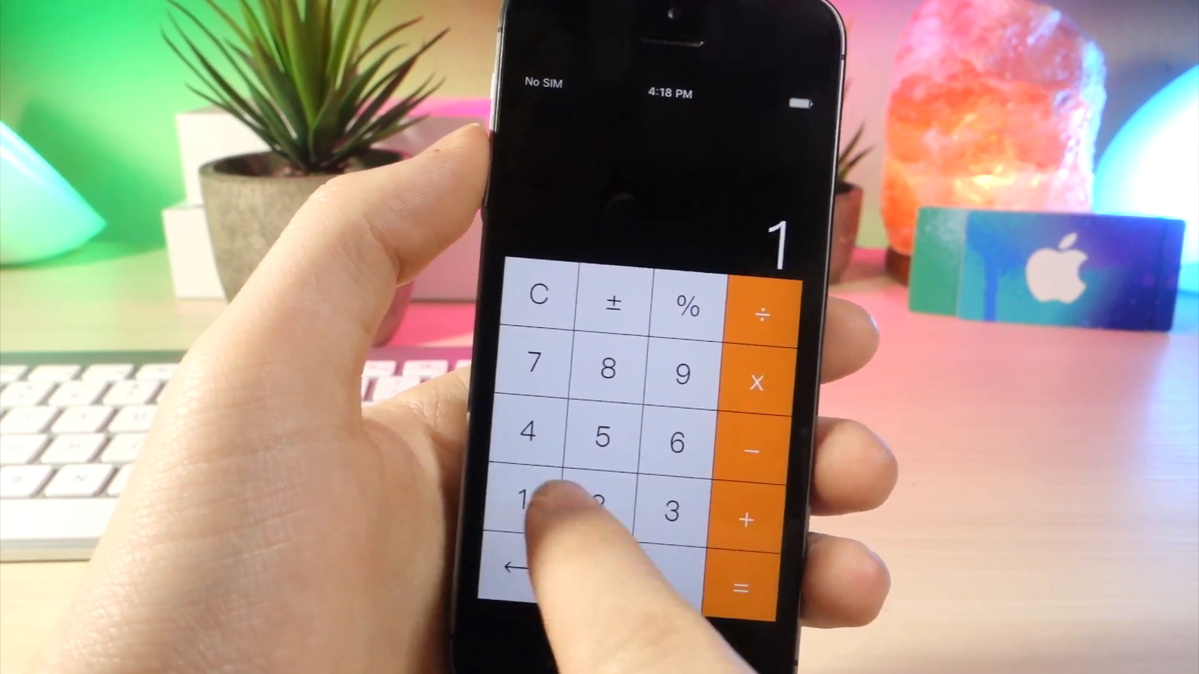
# Unlock the vault, start an import from Camera Roll and select the two iOS 11 photos
pyautogui.click(527, 501)
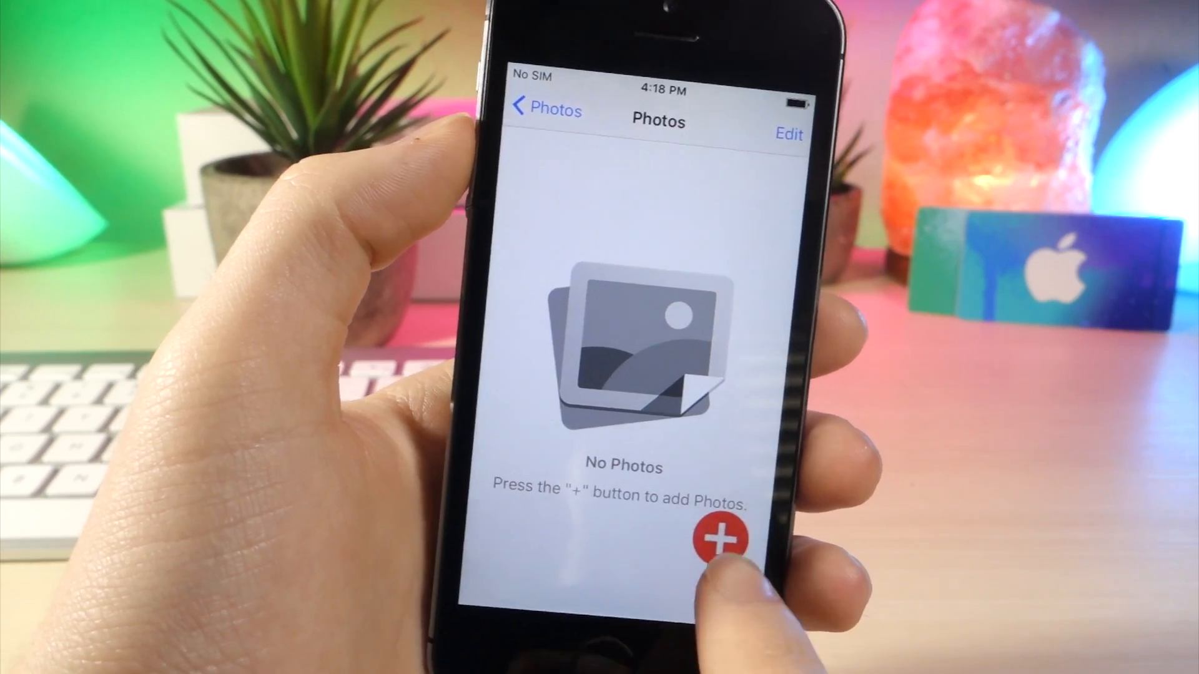
pyautogui.click(725, 533)
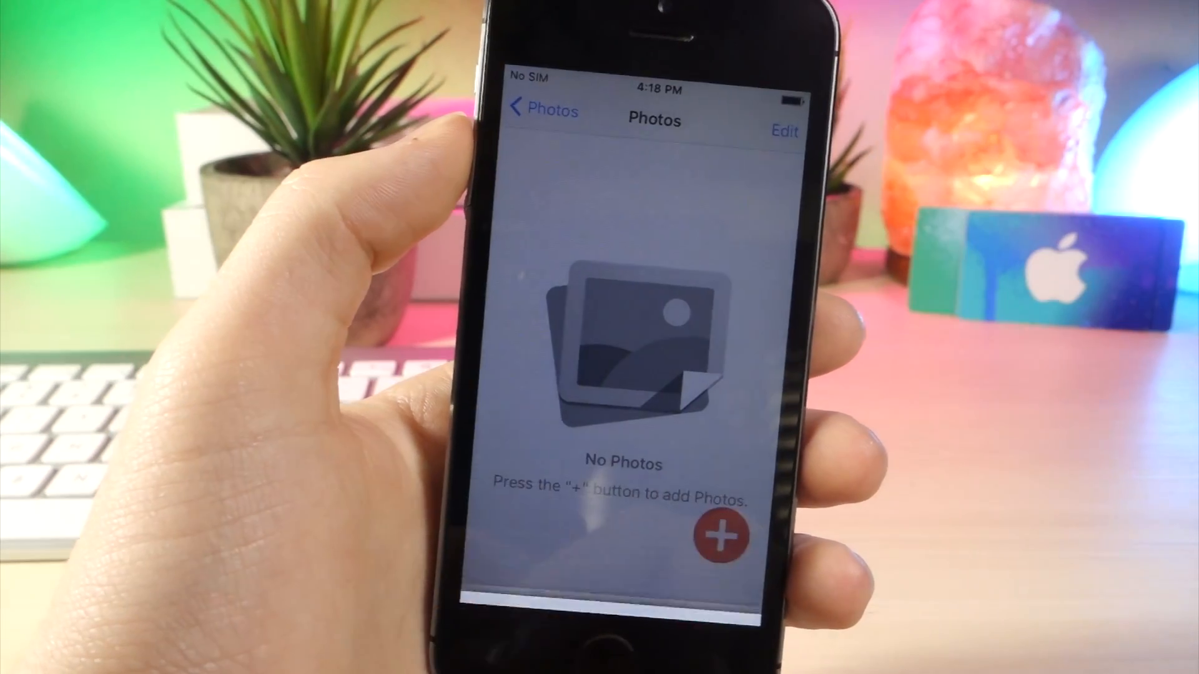
pyautogui.click(719, 536)
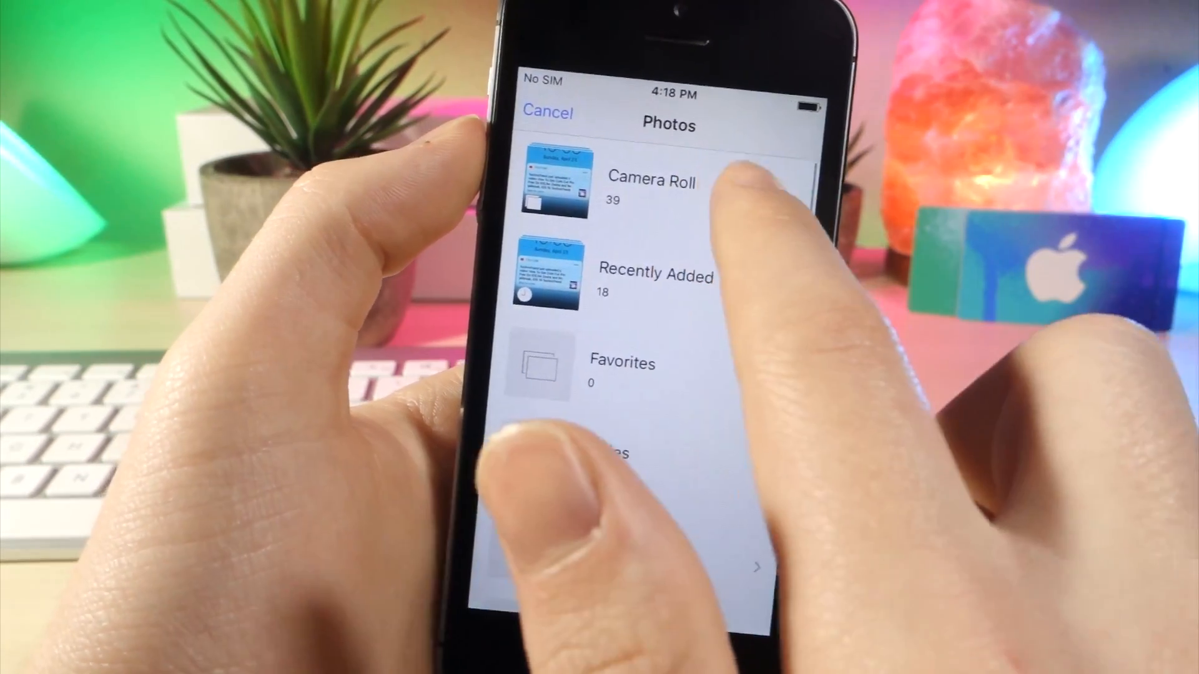
pyautogui.click(651, 181)
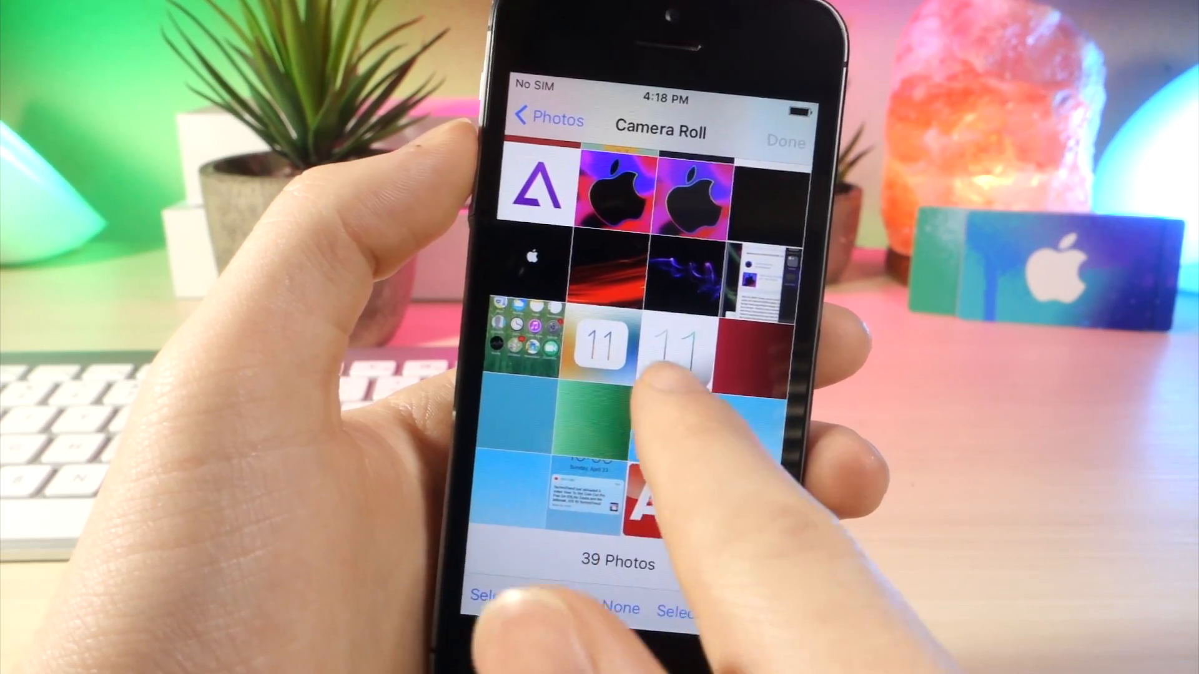
pyautogui.click(605, 345)
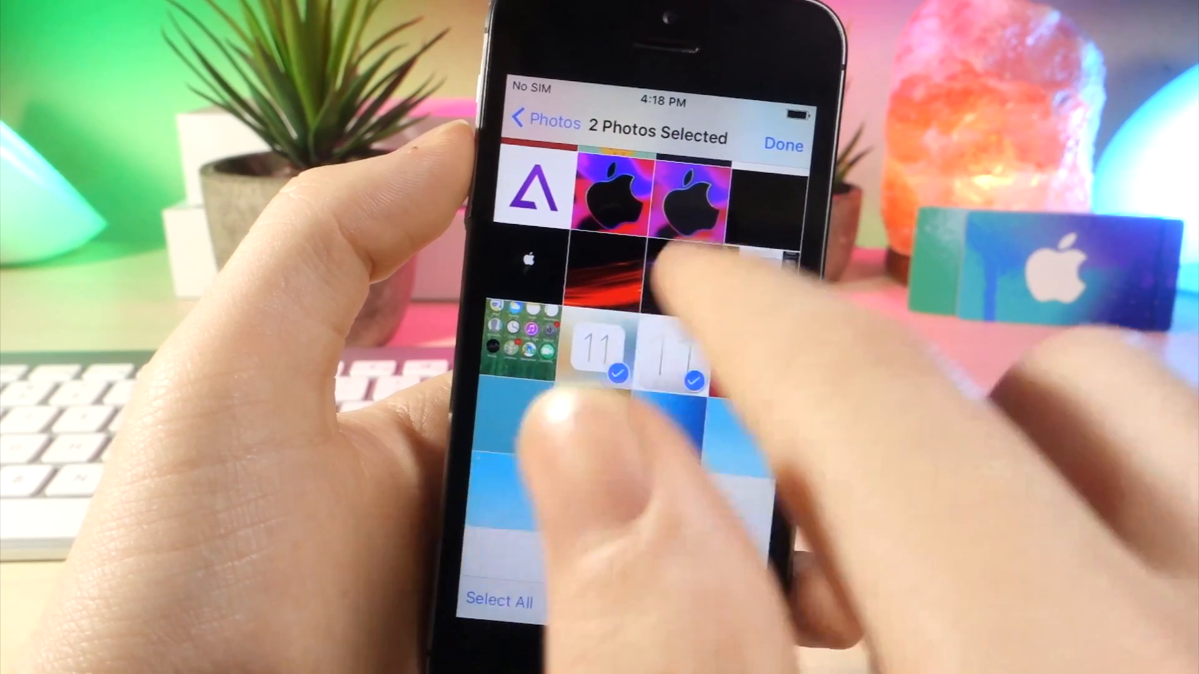
# Finish the import with Done and allow the two originals to be deleted from system Photos
pyautogui.click(782, 145)
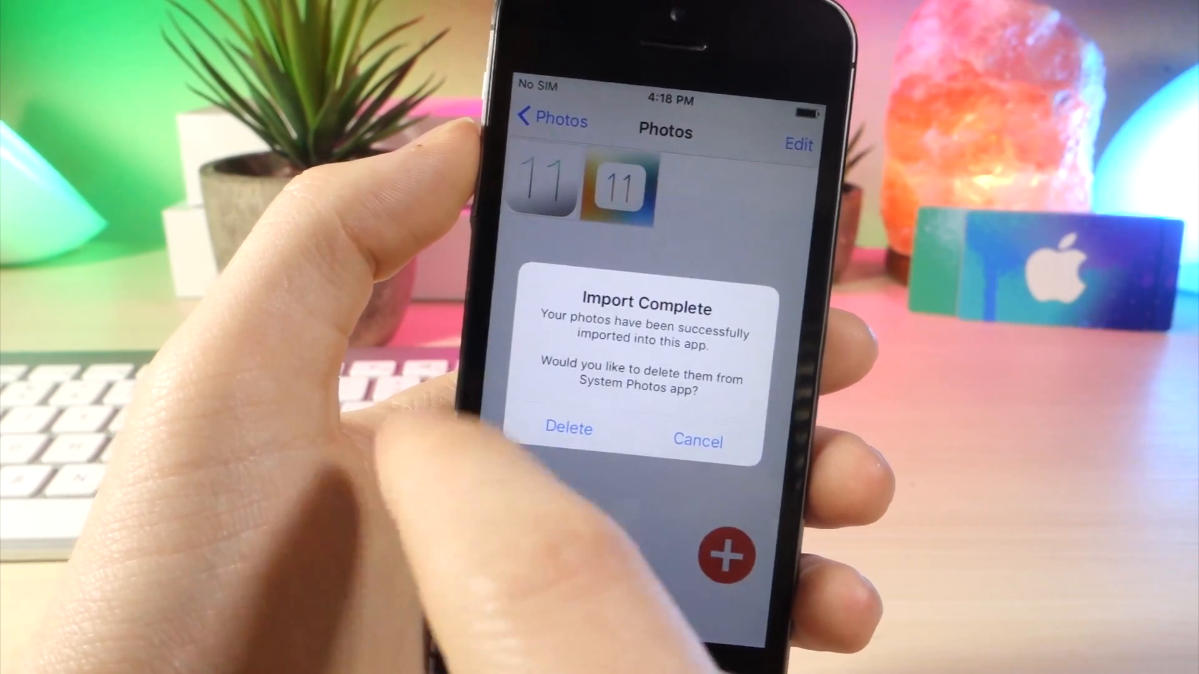
pyautogui.click(569, 428)
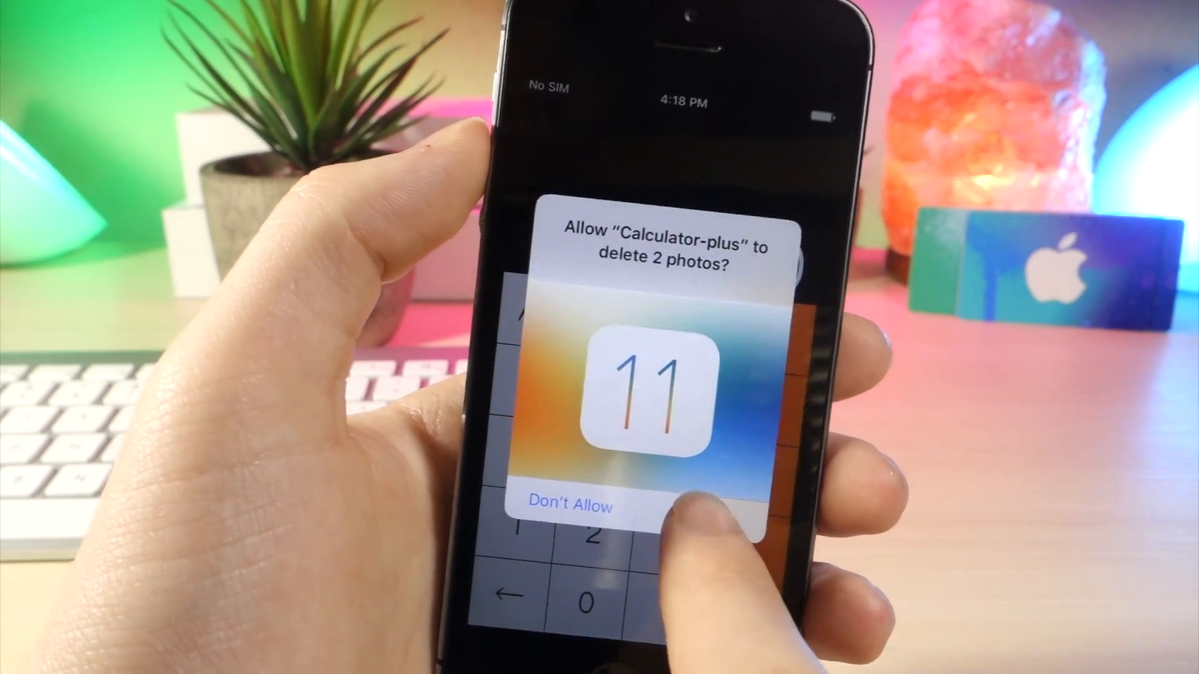
pyautogui.click(570, 506)
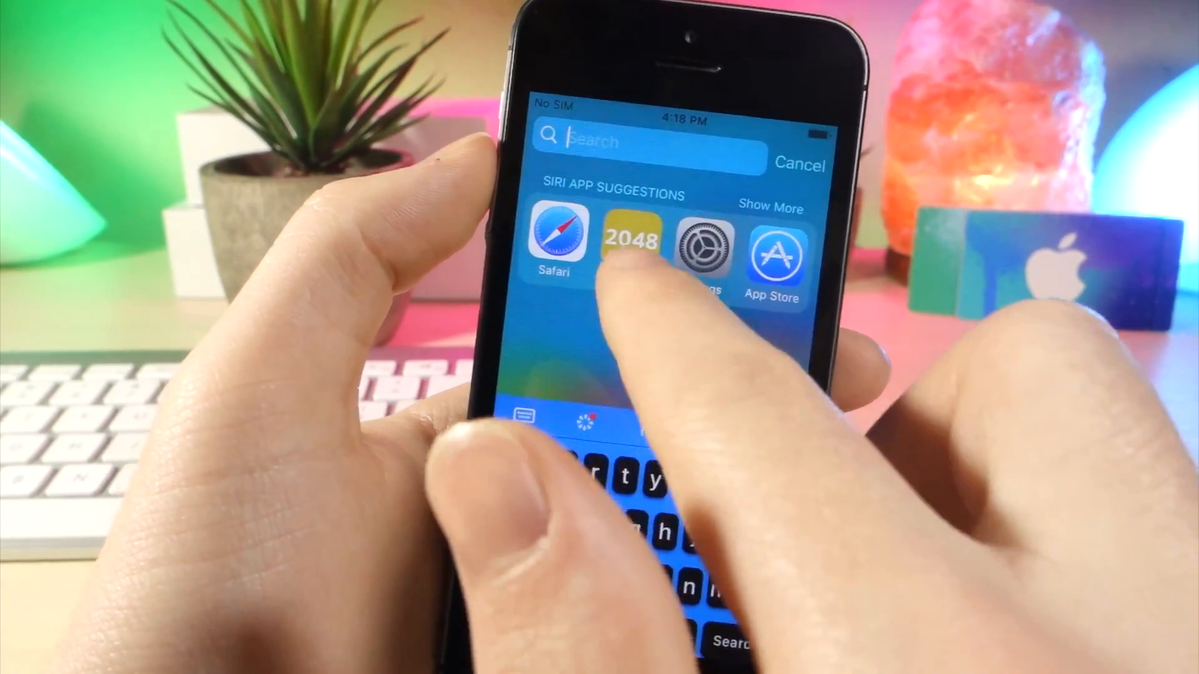
# Find Photos via Spotlight search 'p' and check the Recently Deleted album for the two iOS 11 images
pyautogui.write('p')
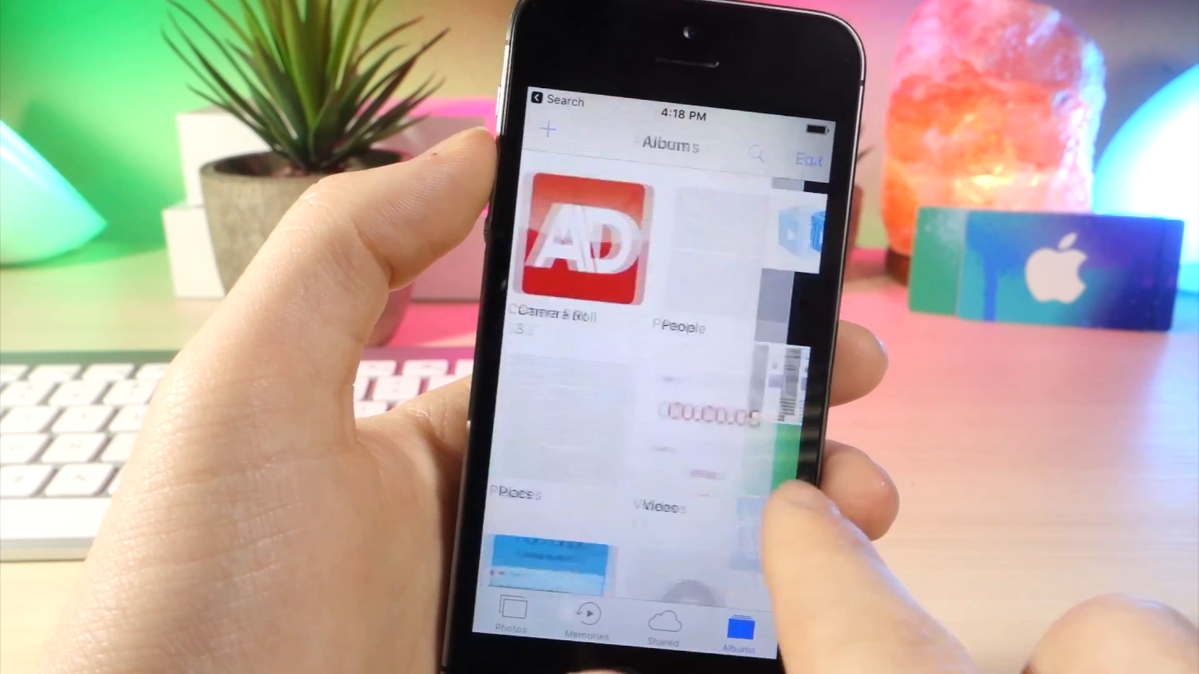
pyautogui.scroll(-3)
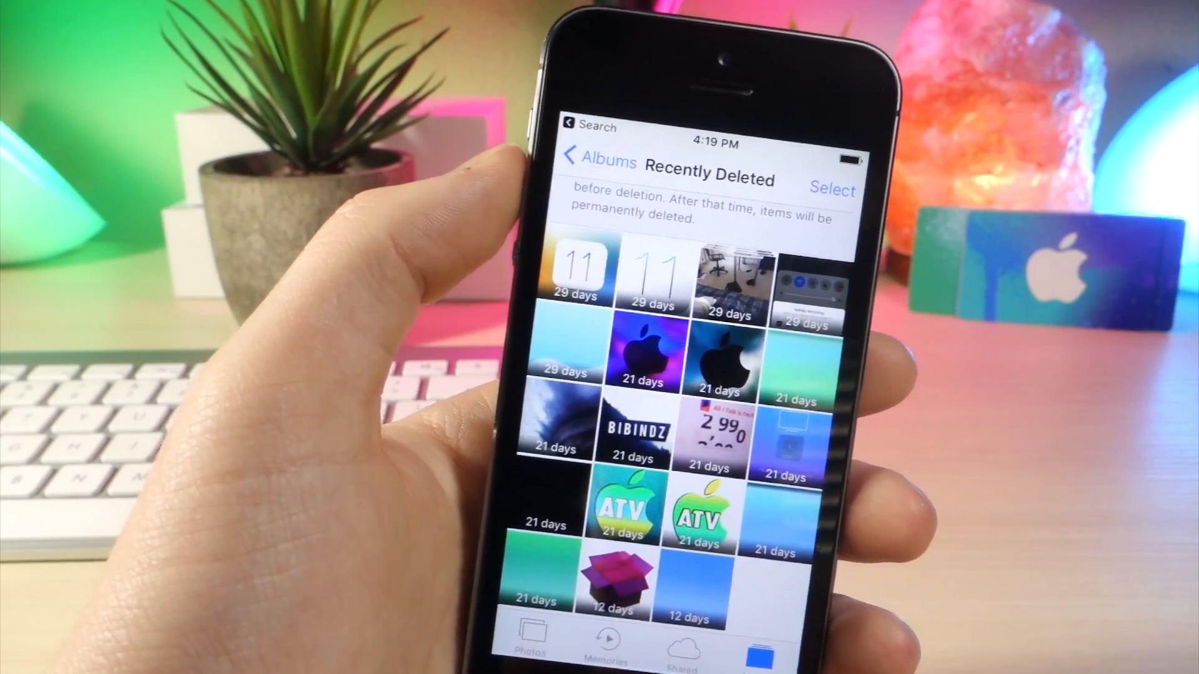
pyautogui.click(832, 189)
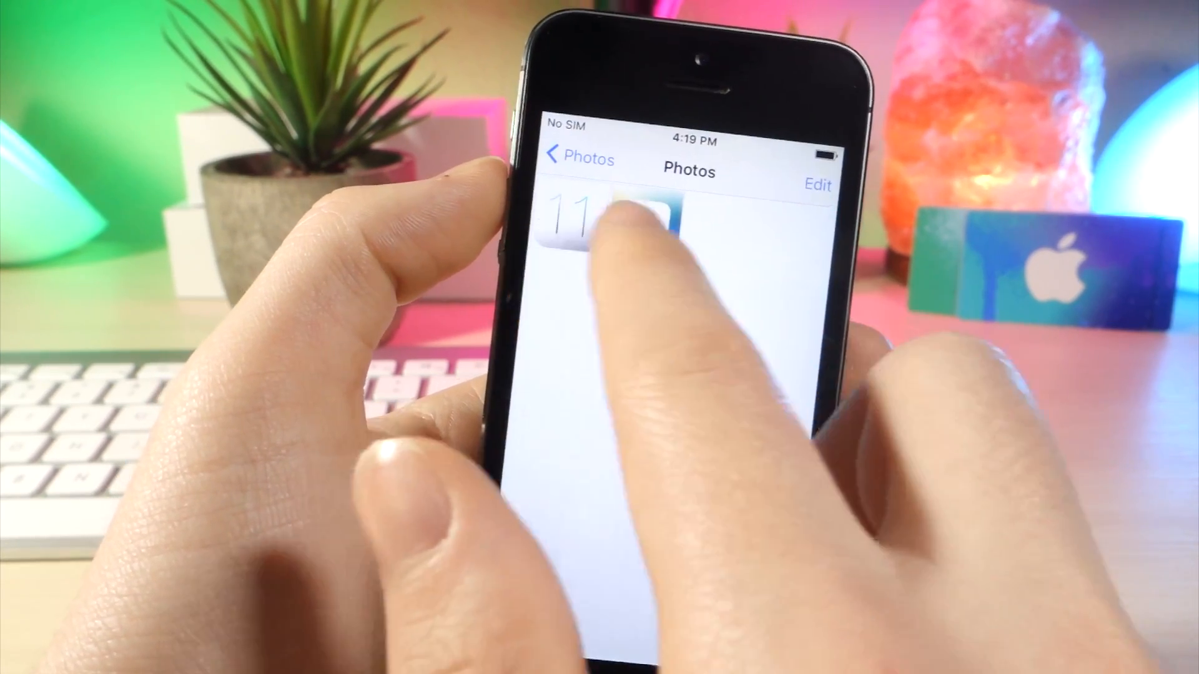
# View one hidden iOS 11 photo full size in the vault, shown as 2 of 2
pyautogui.click(604, 222)
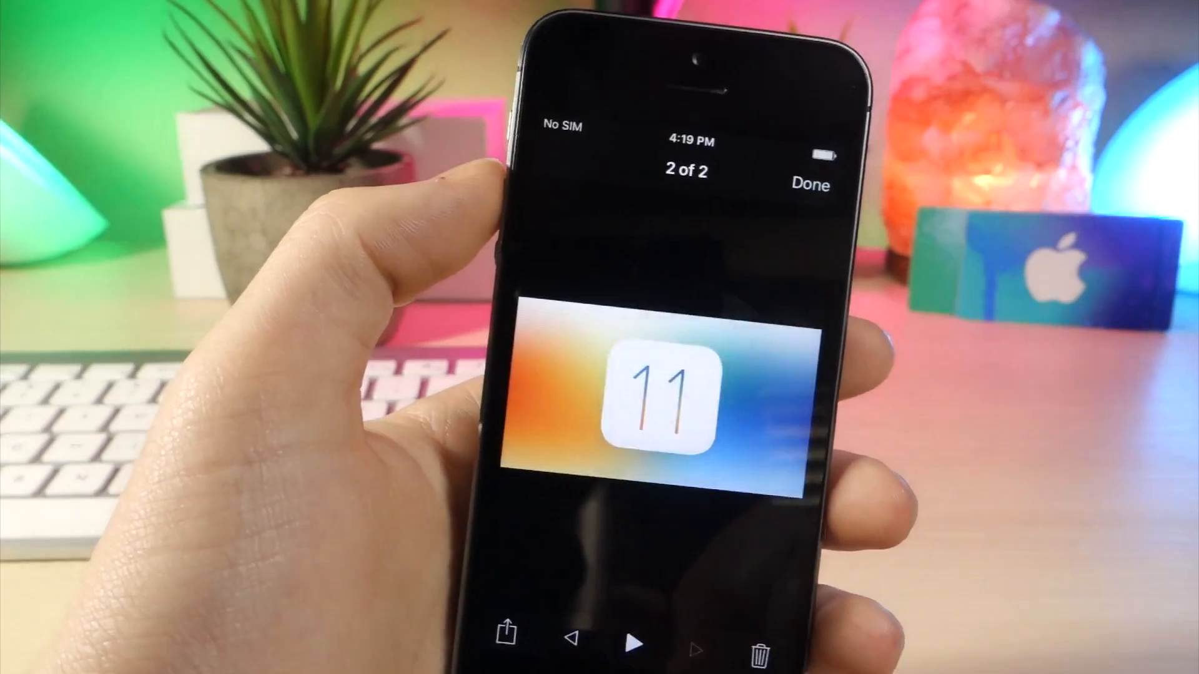